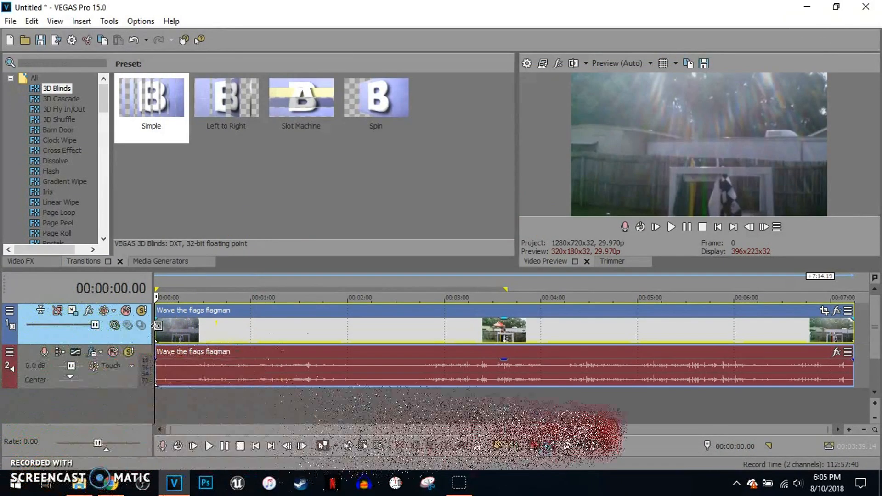
- Check the flag-waving clip's properties, then add a fade-in at its start via the top-left fade handle
right_click(178, 323)
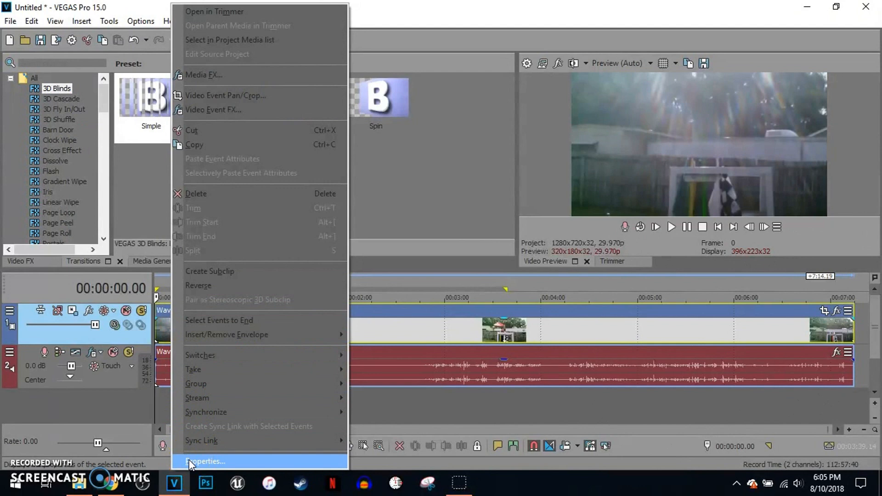
click(205, 461)
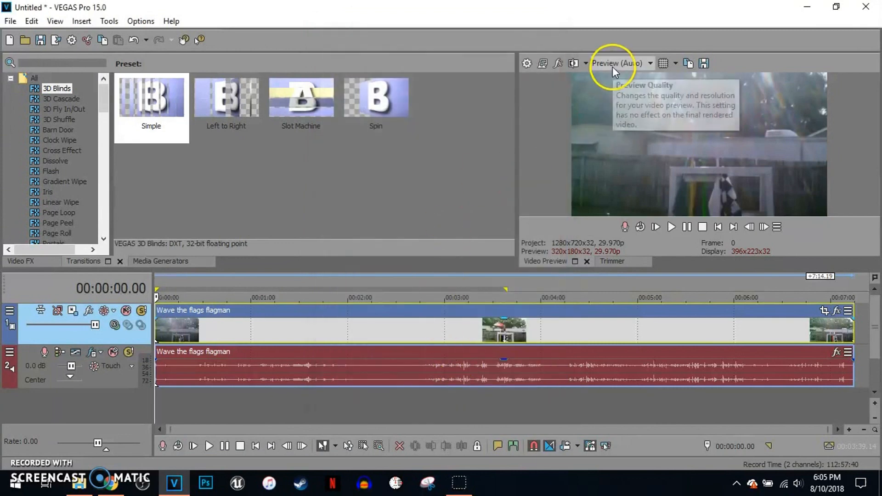
mouse_move(515, 32)
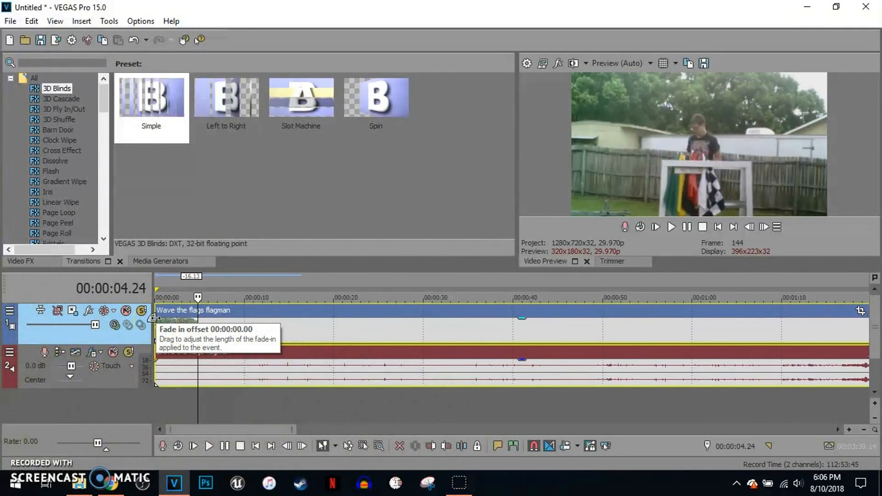
drag(156, 318, 196, 330)
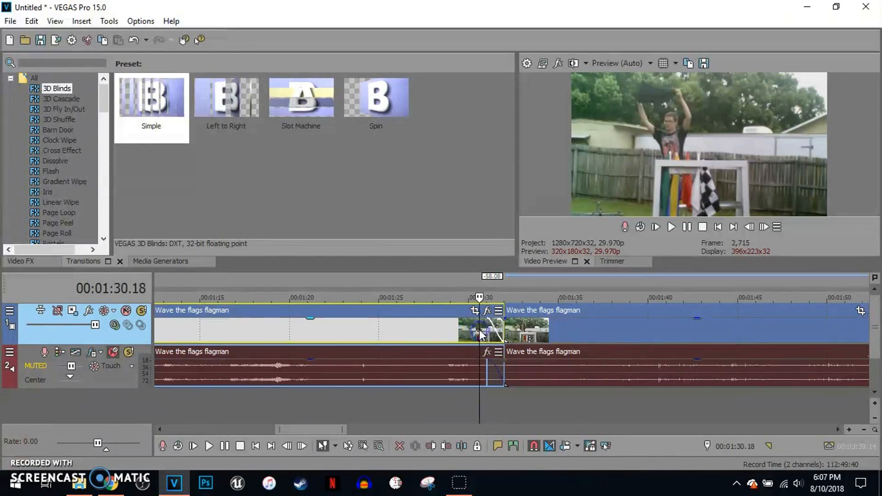
- Fade out the first event just before the split near 1:30
click(670, 226)
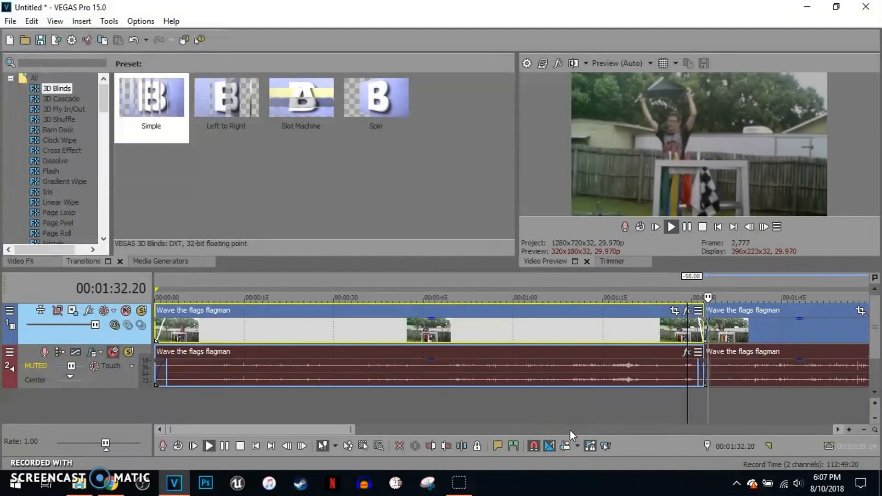
click(687, 227)
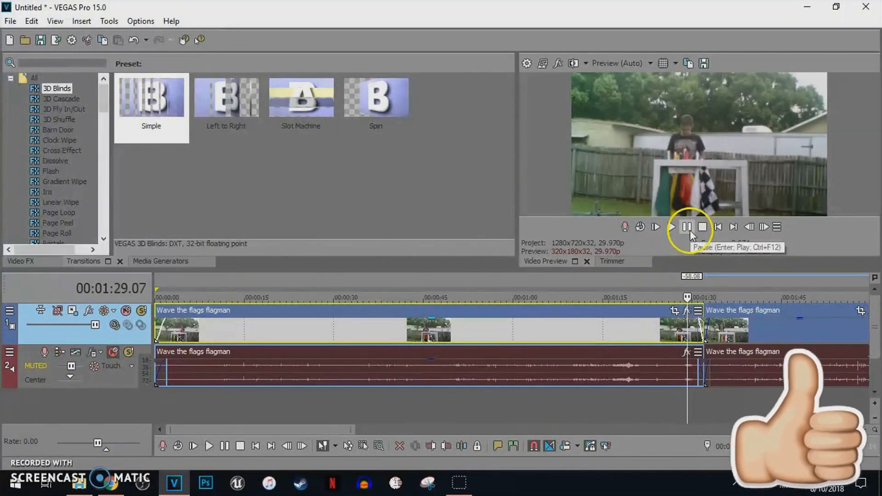